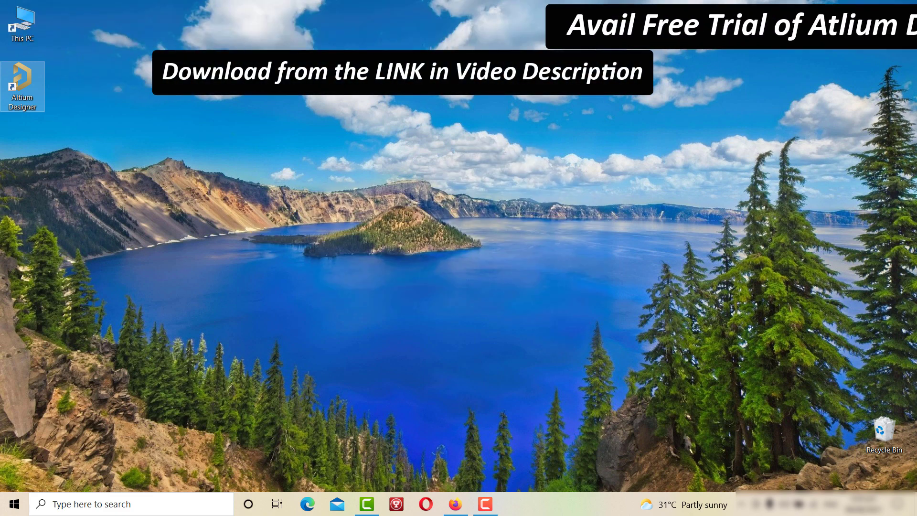
Launch Altium and create project '12V DC Charger with Auto Cut OFF' in a new folder.
{"action": "double_click", "coordinate": [23, 86]}
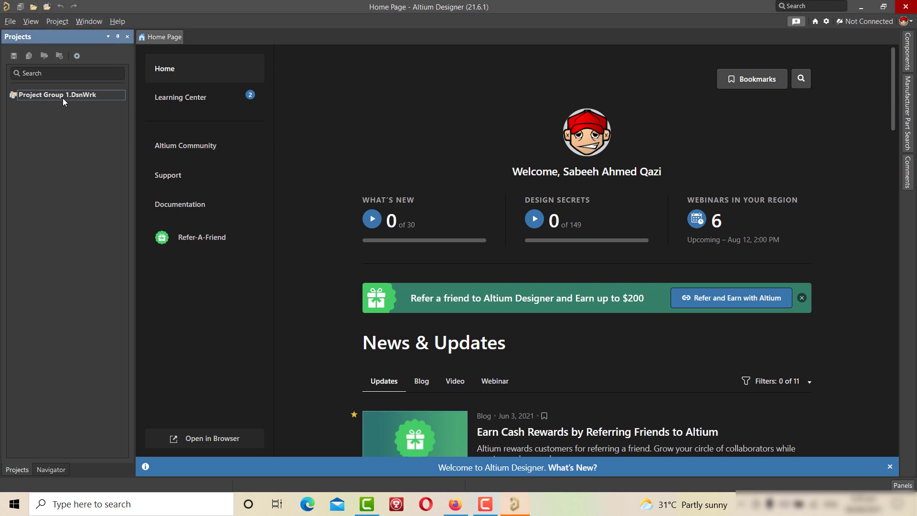
{"action": "right_click", "coordinate": [58, 94]}
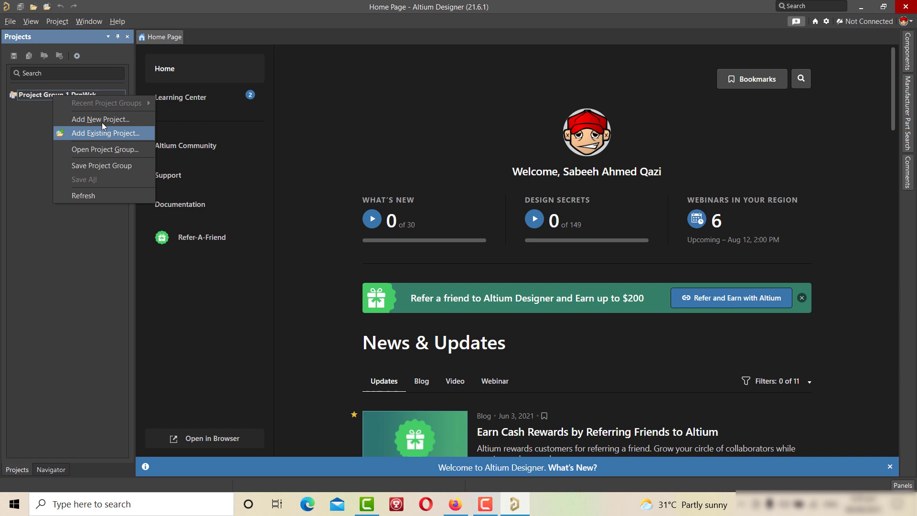
{"action": "left_click", "coordinate": [101, 120]}
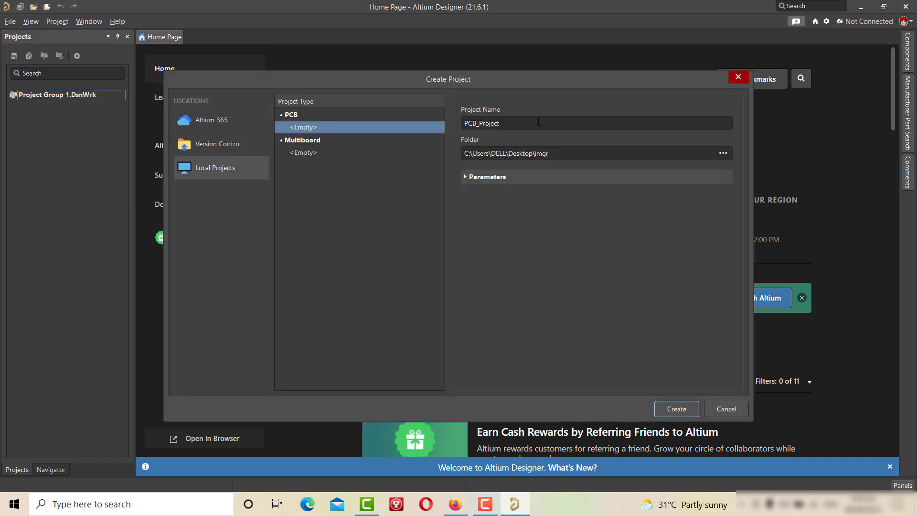
{"action": "type", "text": "12V DC Charger with A"}
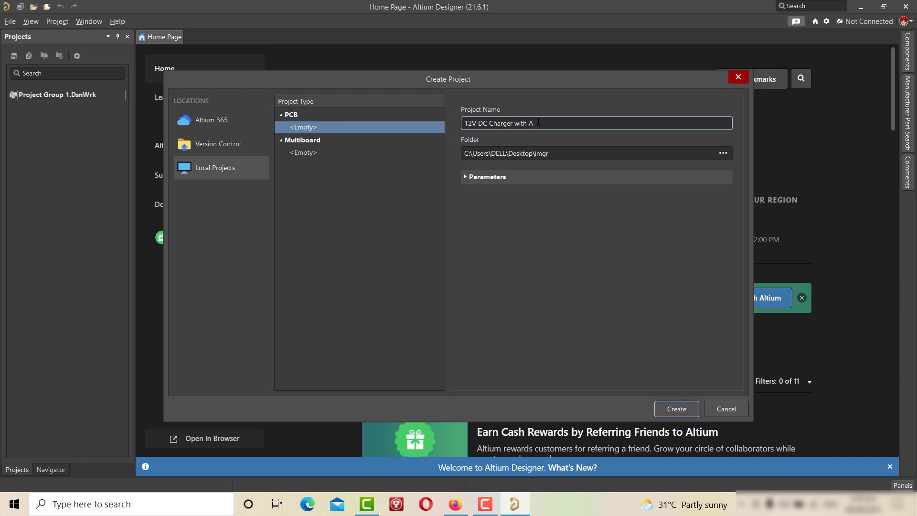
{"action": "type", "text": "uto Cut OFF"}
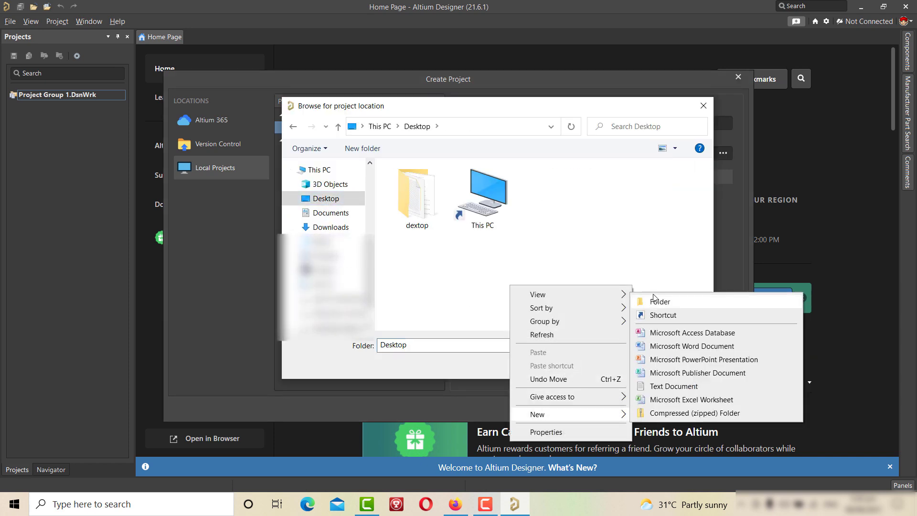
{"action": "left_click", "coordinate": [659, 301]}
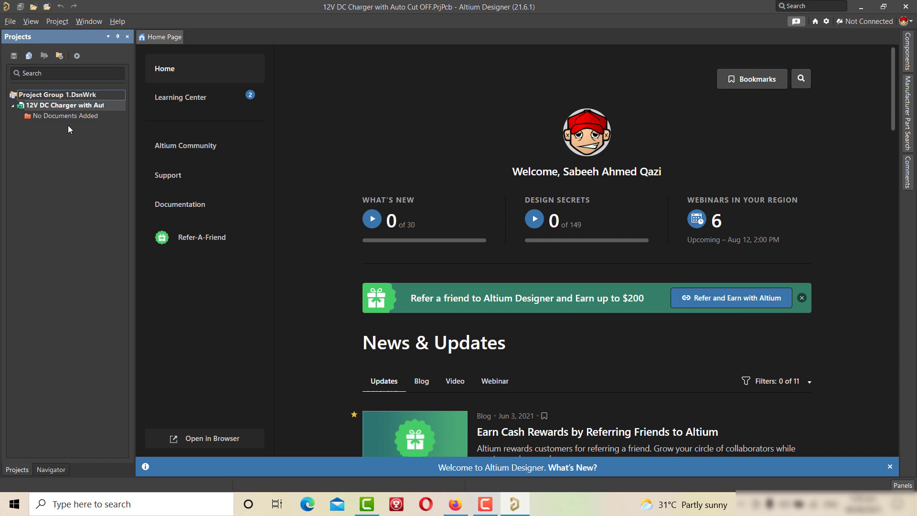
Add a new schematic sheet and save Sheet1.SchDoc into the project folder.
{"action": "right_click", "coordinate": [59, 106]}
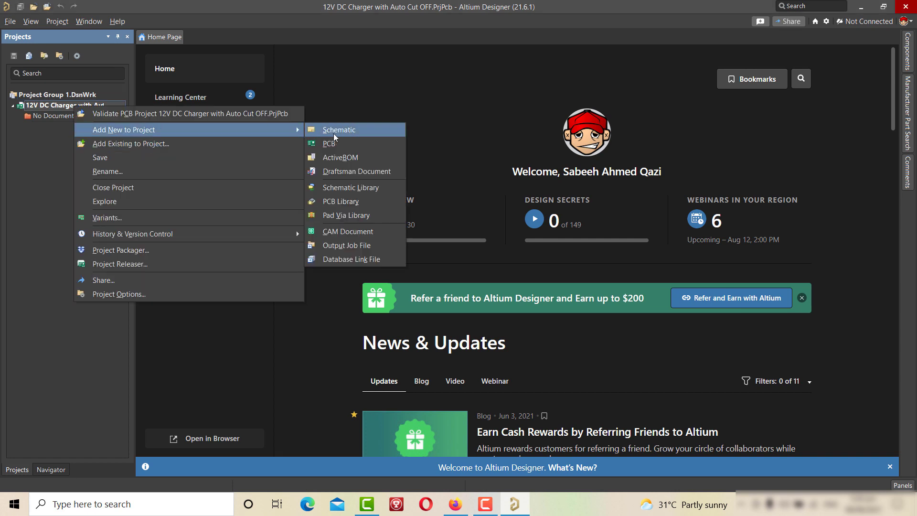
{"action": "left_click", "coordinate": [339, 129]}
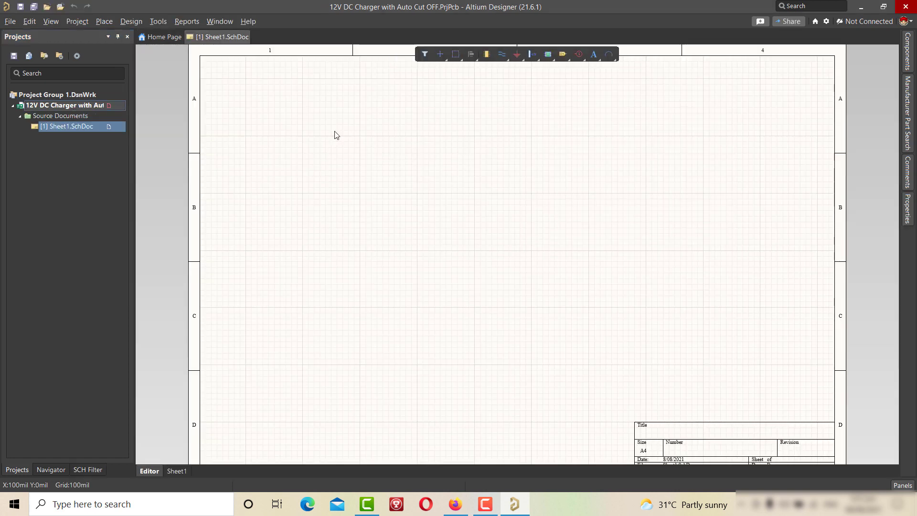
{"action": "left_click", "coordinate": [66, 126]}
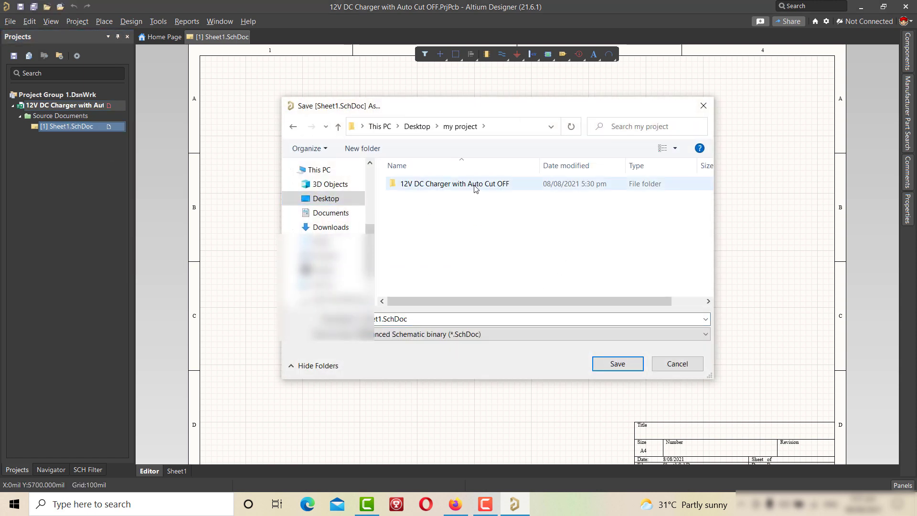
{"action": "left_click", "coordinate": [617, 363]}
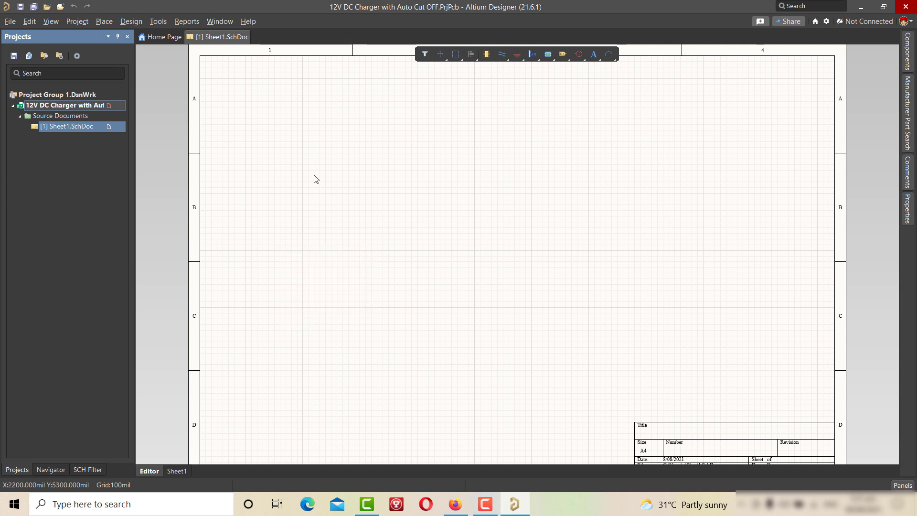
{"action": "mouse_move", "coordinate": [501, 54]}
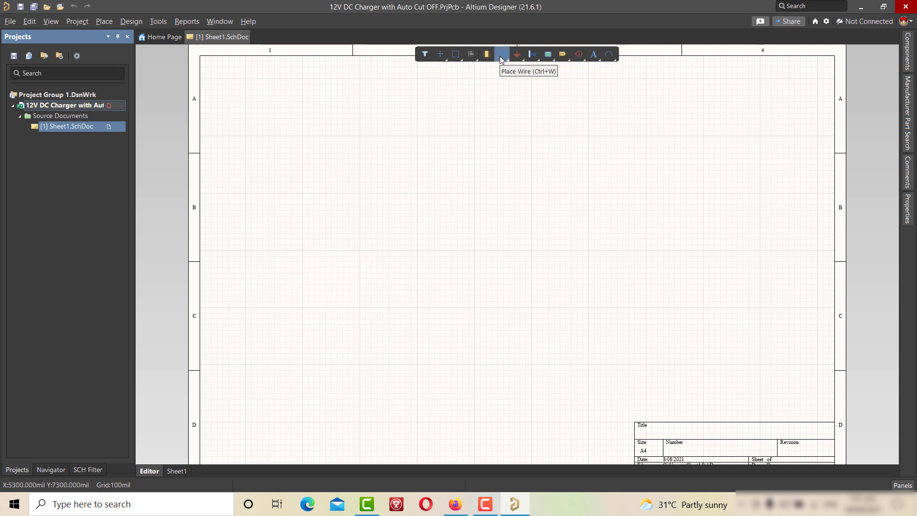
{"action": "mouse_move", "coordinate": [469, 69]}
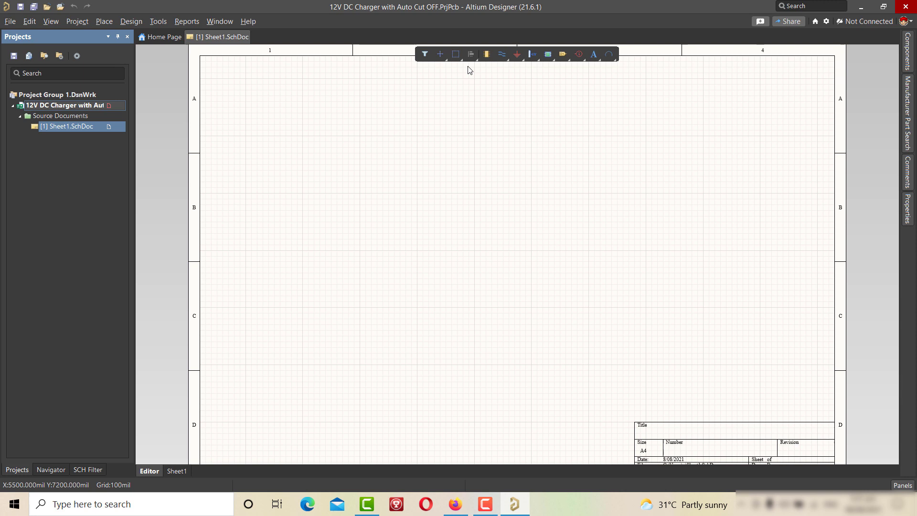
{"action": "mouse_move", "coordinate": [886, 47]}
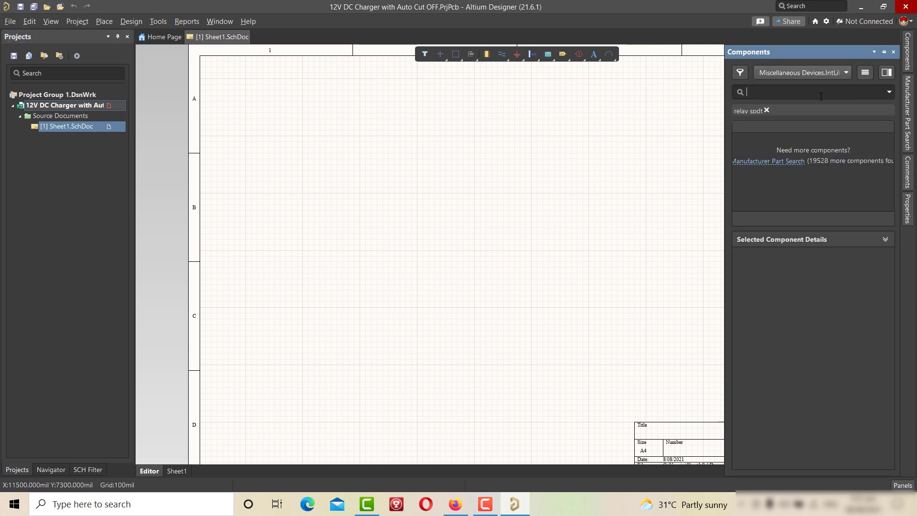
Search Manufacturer Parts for LED, then Discrete Semiconductors for BC547.
{"action": "type", "text": "LED"}
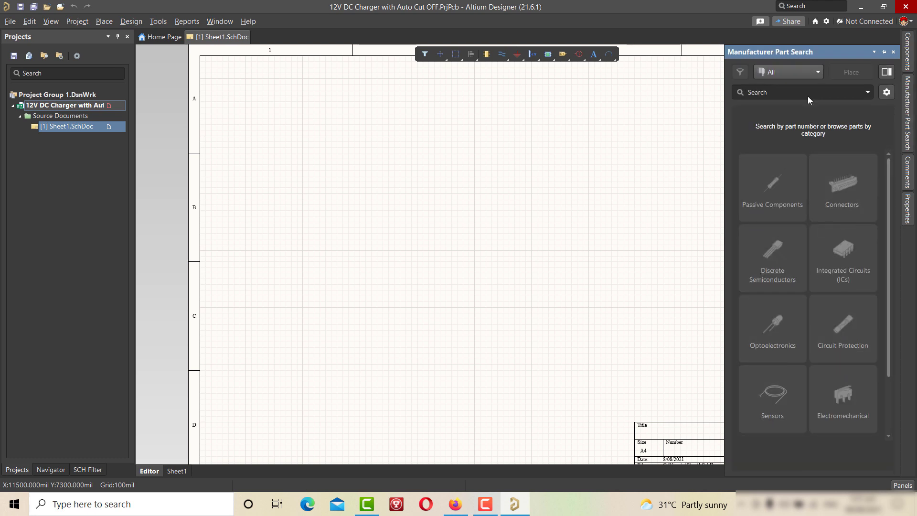
{"action": "left_click", "coordinate": [771, 259]}
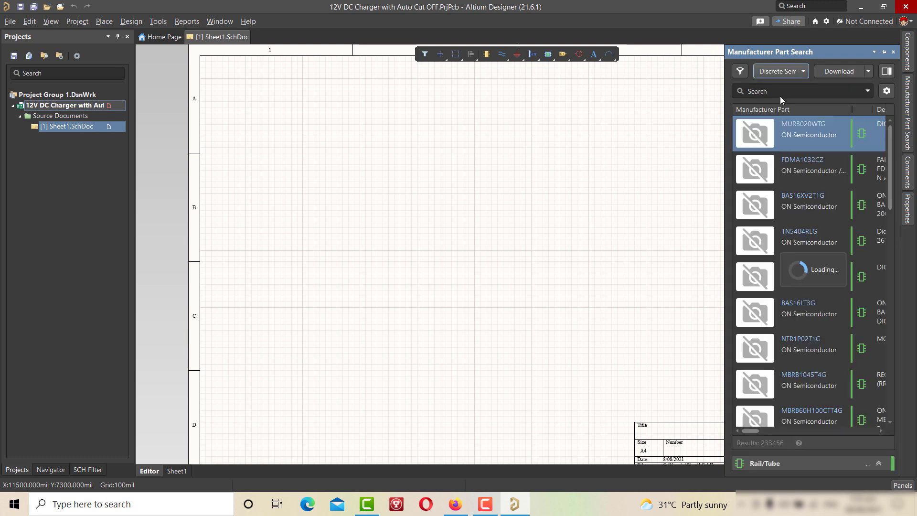
{"action": "type", "text": "BC547"}
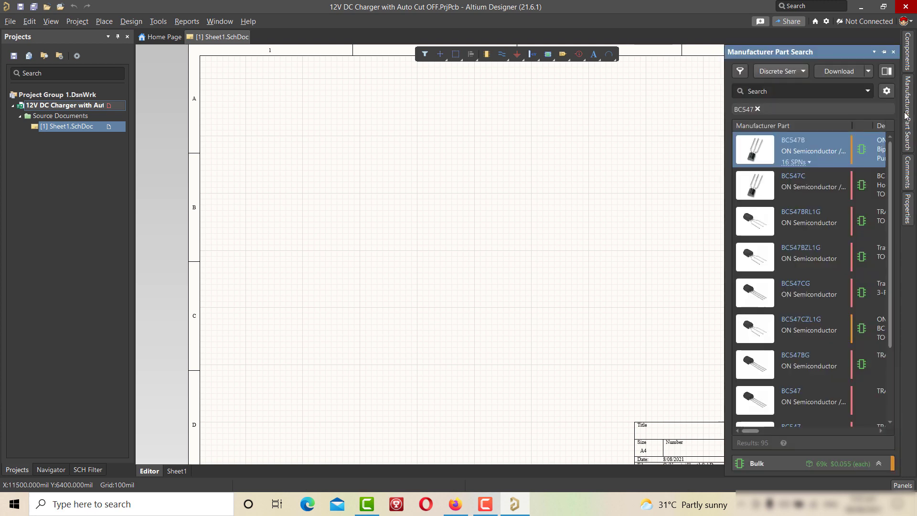
{"action": "left_click", "coordinate": [756, 109]}
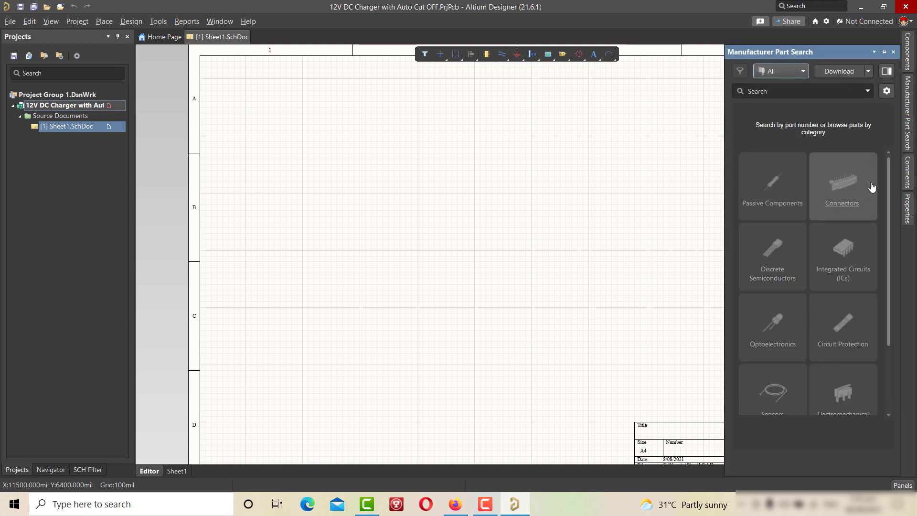
{"action": "type", "text": "Terminal B"}
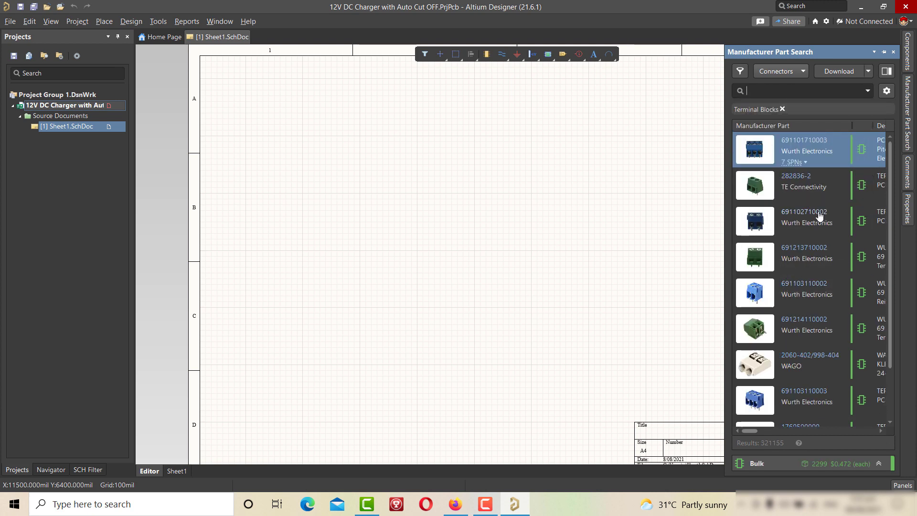
{"action": "right_click", "coordinate": [805, 221]}
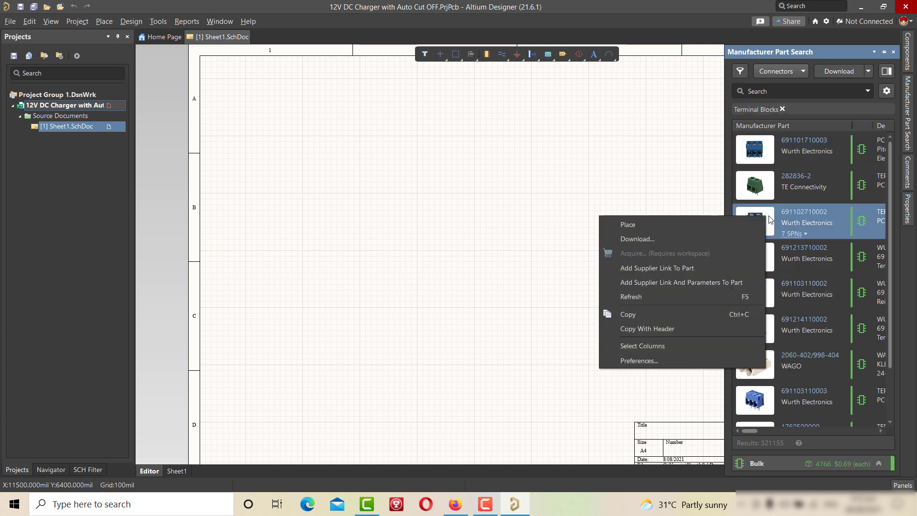
{"action": "left_click", "coordinate": [627, 224]}
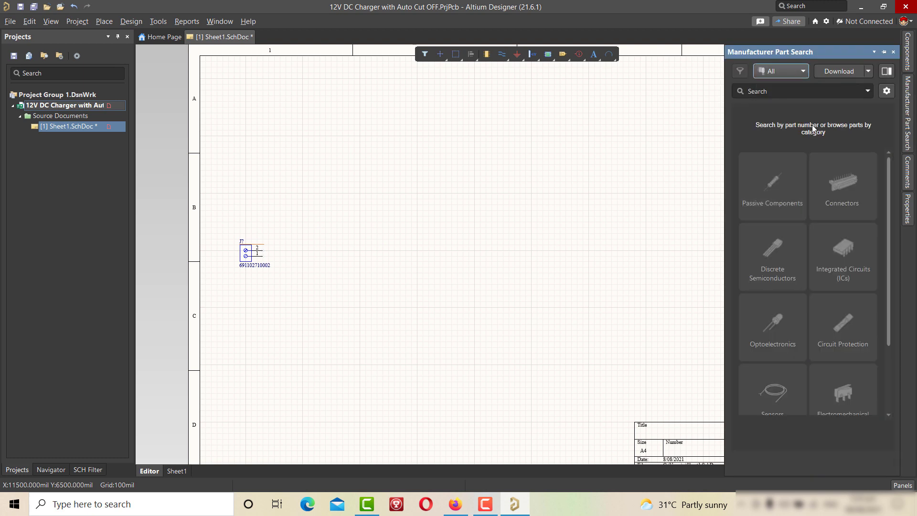
{"action": "type", "text": "1n4007"}
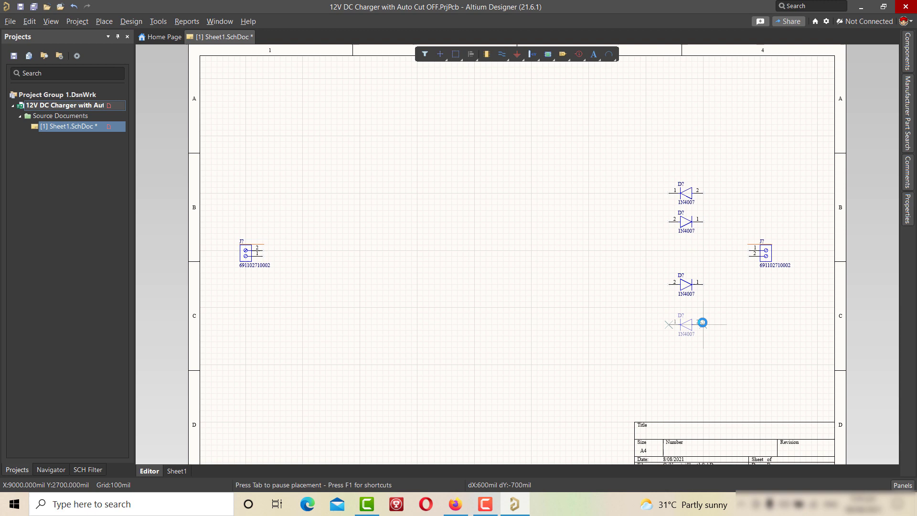
Place the fourth 1N4007 diode and begin wiring the diodes together.
{"action": "left_click", "coordinate": [702, 322]}
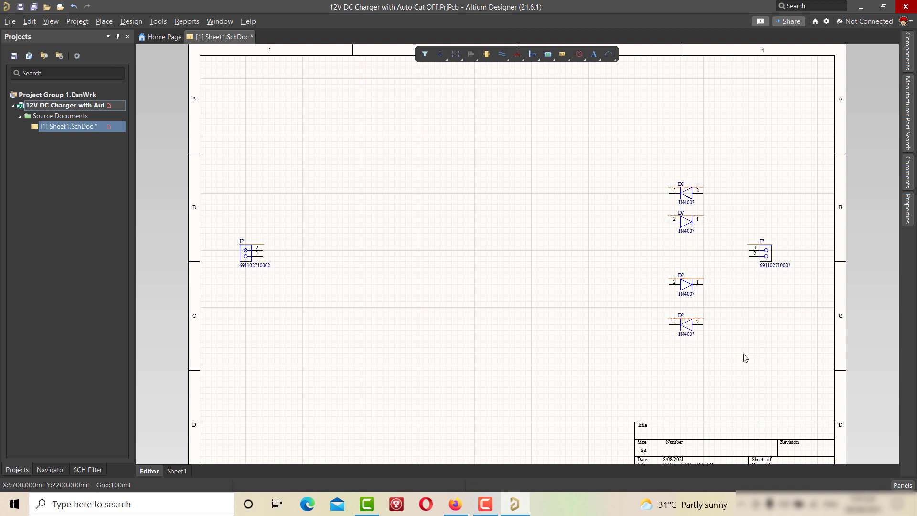
{"action": "left_click", "coordinate": [501, 55]}
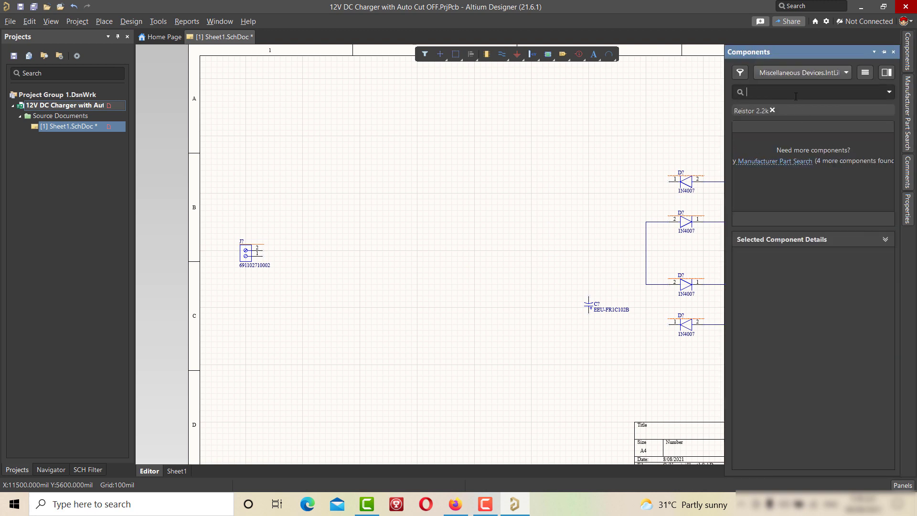
Place a 2.2K Res3 resistor and move it beside the EEU-FR1C102B capacitor.
{"action": "type", "text": "Resistor"}
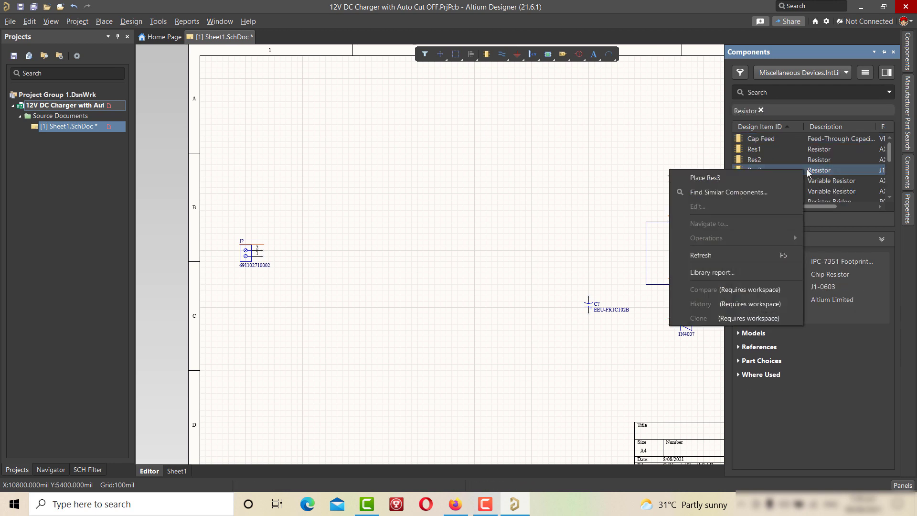
{"action": "left_click", "coordinate": [706, 177]}
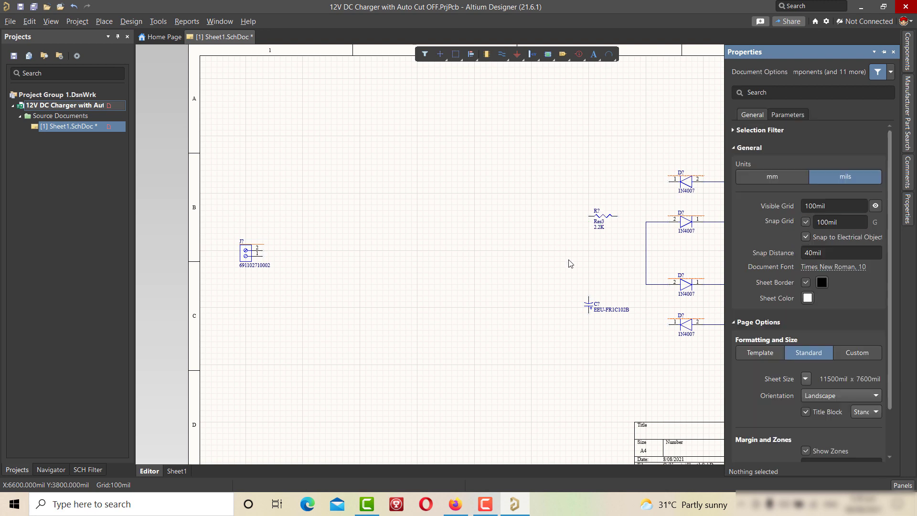
{"action": "left_click", "coordinate": [597, 214]}
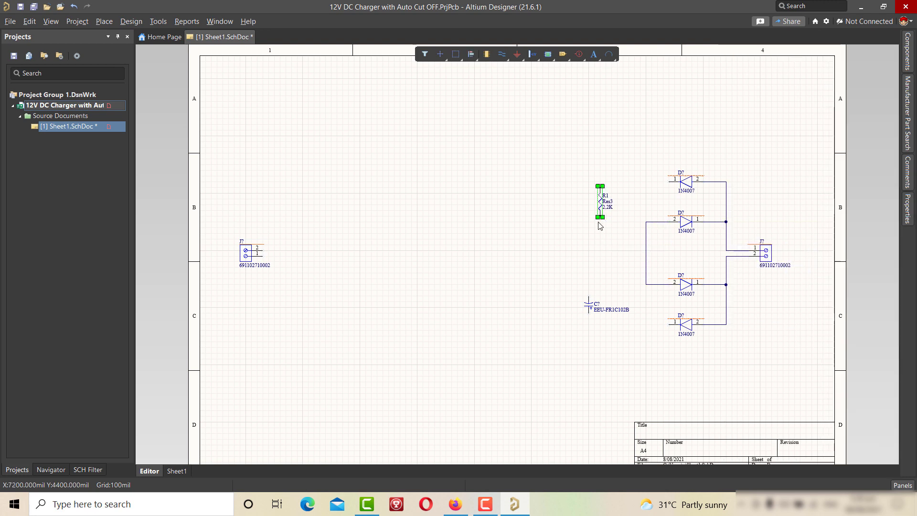
{"action": "left_click_drag", "start_coordinate": [602, 201], "coordinate": [543, 299]}
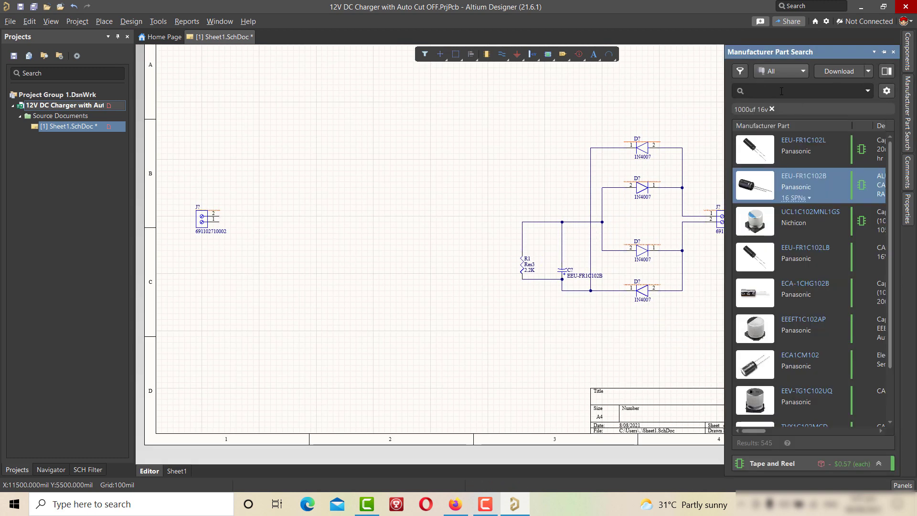
Search parts for 'Relay SPDT' and scroll through the results.
{"action": "type", "text": "Relay SPDT"}
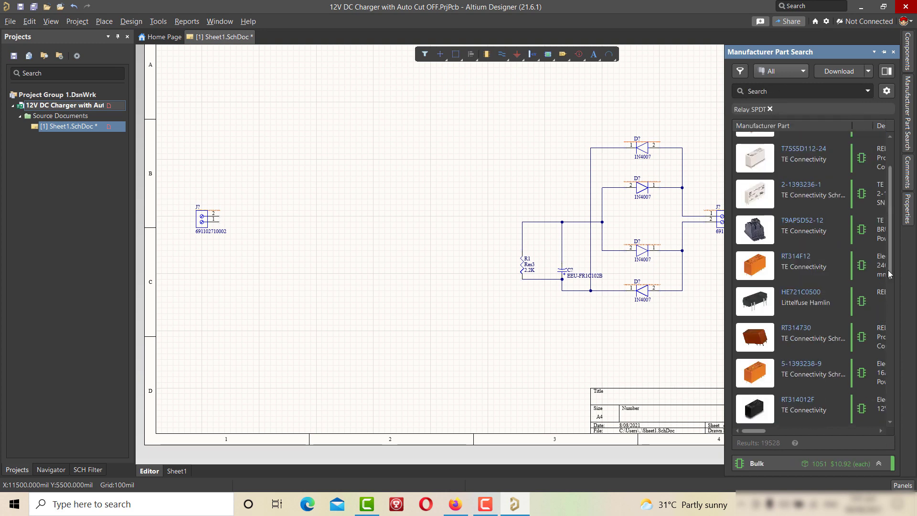
{"action": "scroll", "scroll_direction": "down", "scroll_amount": 3}
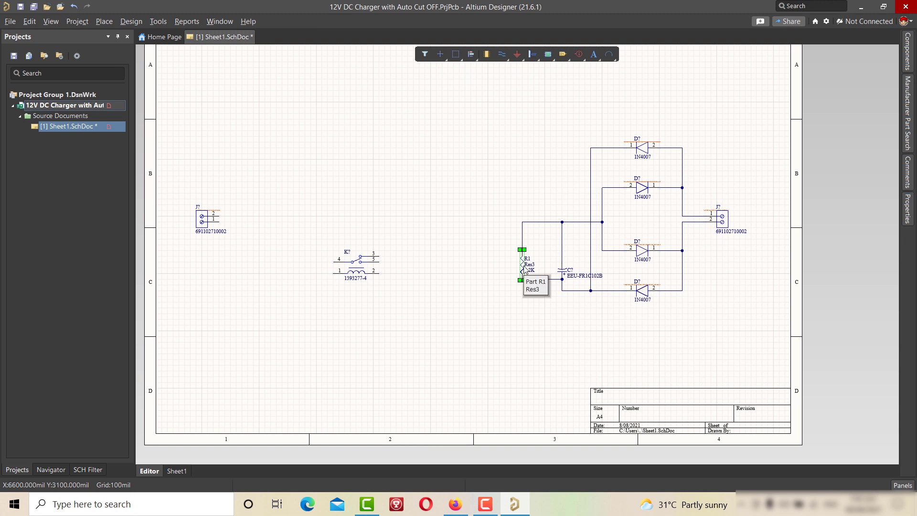
Place a 2.2K resistor, search 'POT 103', and place the BC547C transistor below the potentiometer.
{"action": "right_click", "coordinate": [524, 270]}
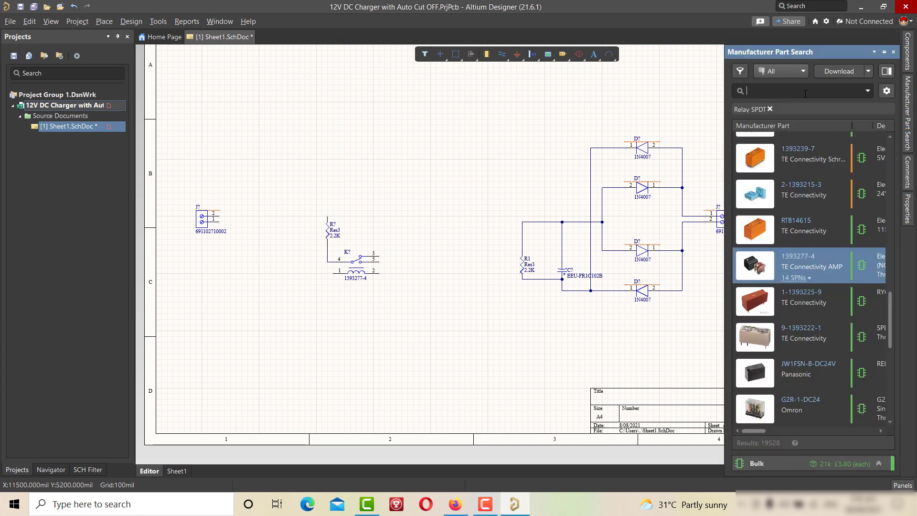
{"action": "type", "text": "POT 103"}
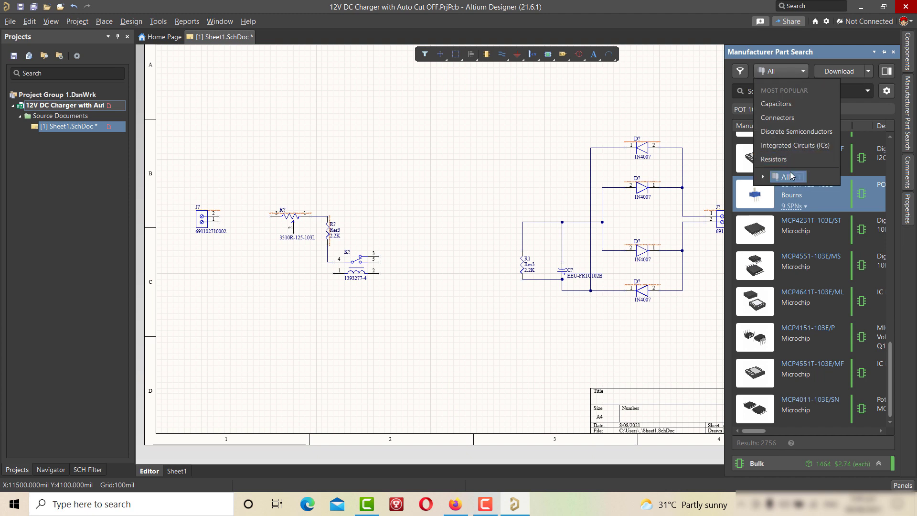
{"action": "left_click", "coordinate": [796, 131]}
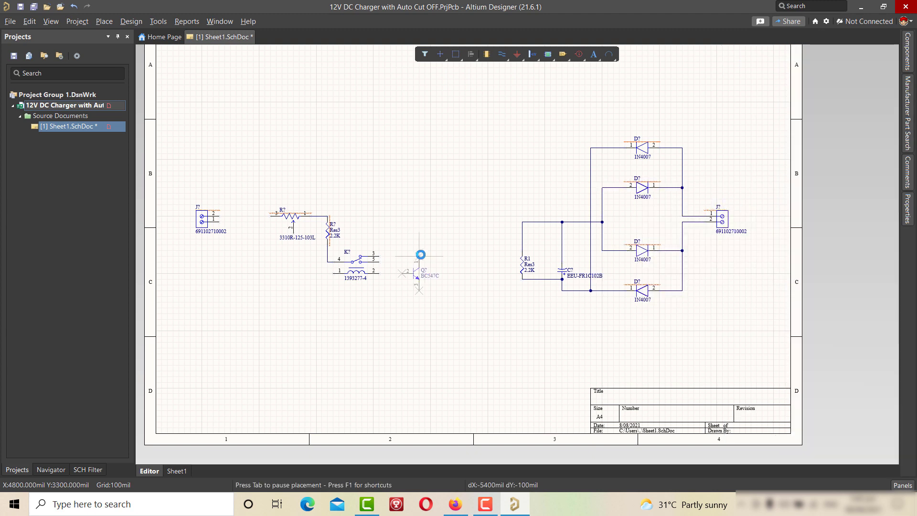
{"action": "left_click_drag", "start_coordinate": [420, 253], "coordinate": [310, 272]}
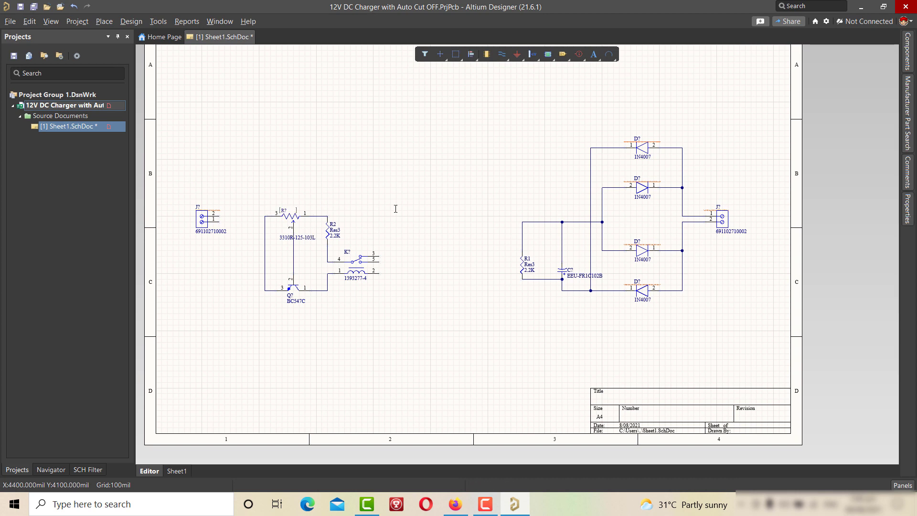
Wire the transistor and set the right connector's designator.
{"action": "left_click", "coordinate": [355, 260]}
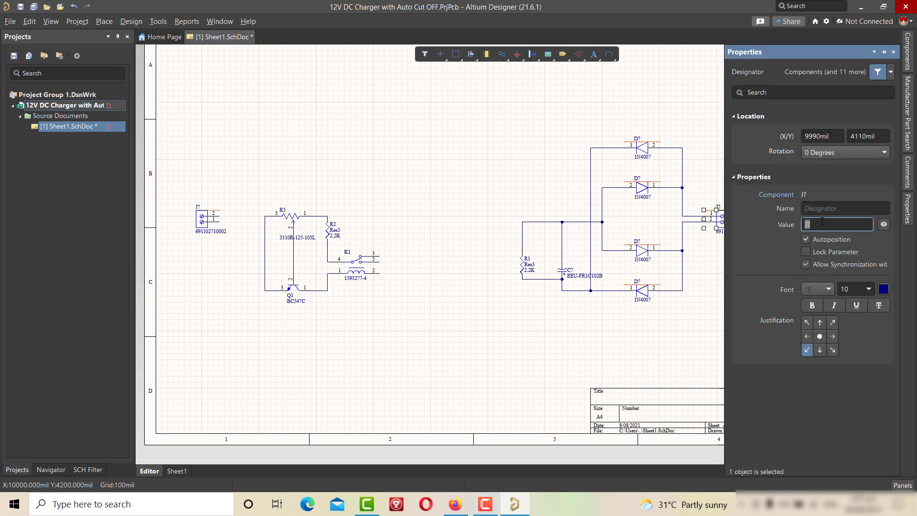
{"action": "left_click", "coordinate": [644, 146]}
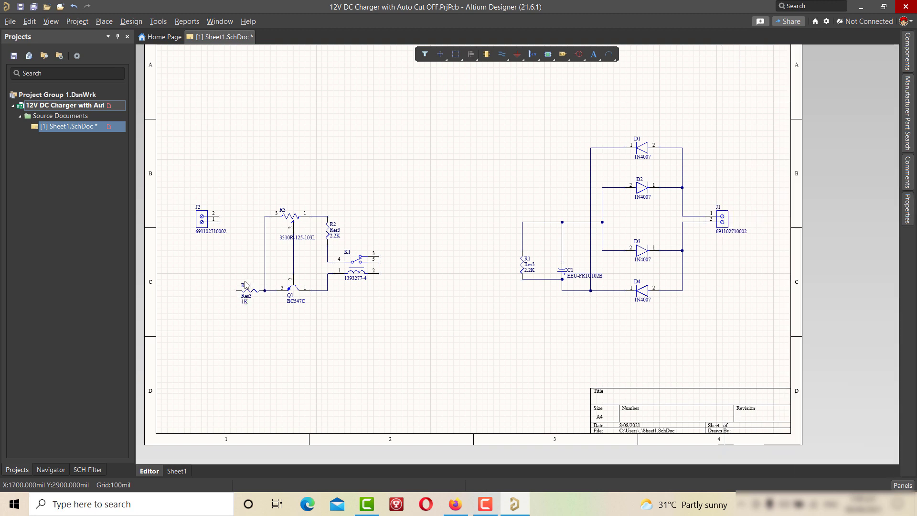
Place the 1K resistor left of the transistor and a red LED from 'LED 5mm' results.
{"action": "left_click", "coordinate": [244, 289]}
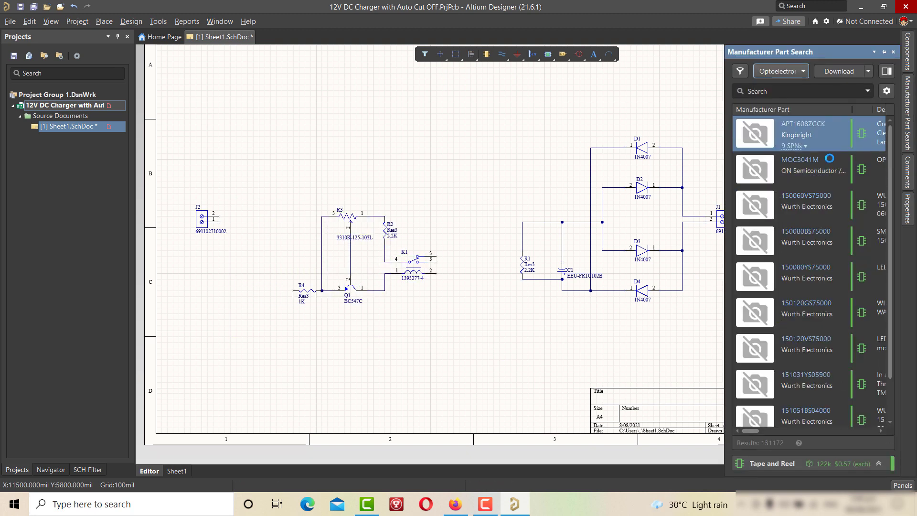
{"action": "type", "text": "LED 5mm"}
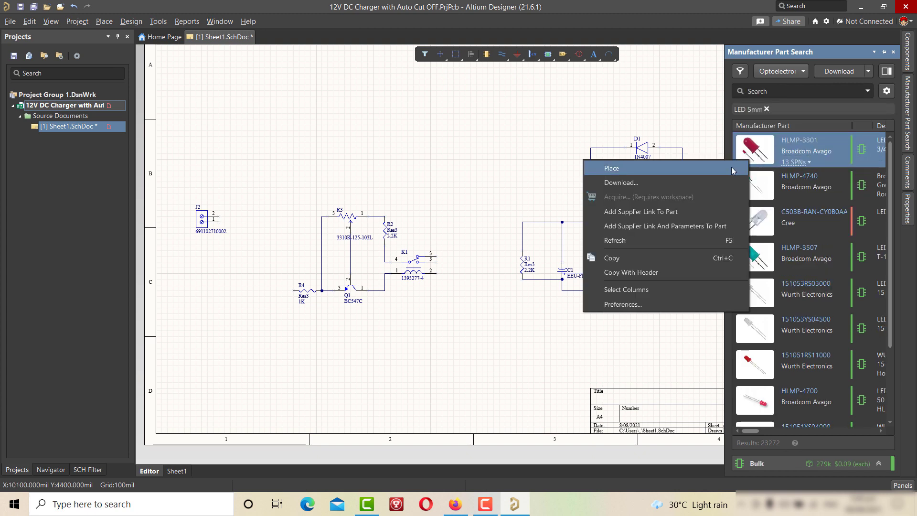
{"action": "left_click", "coordinate": [610, 168]}
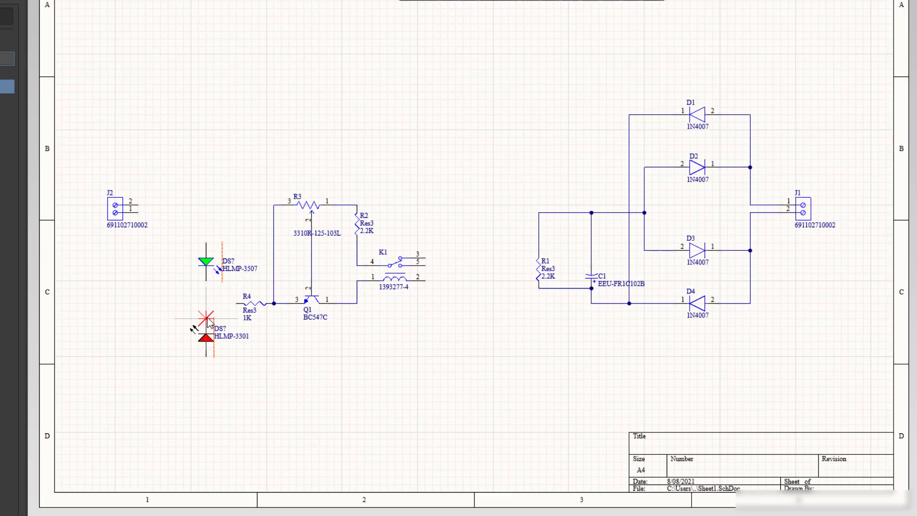
{"action": "scroll", "scroll_direction": "down", "scroll_amount": 3}
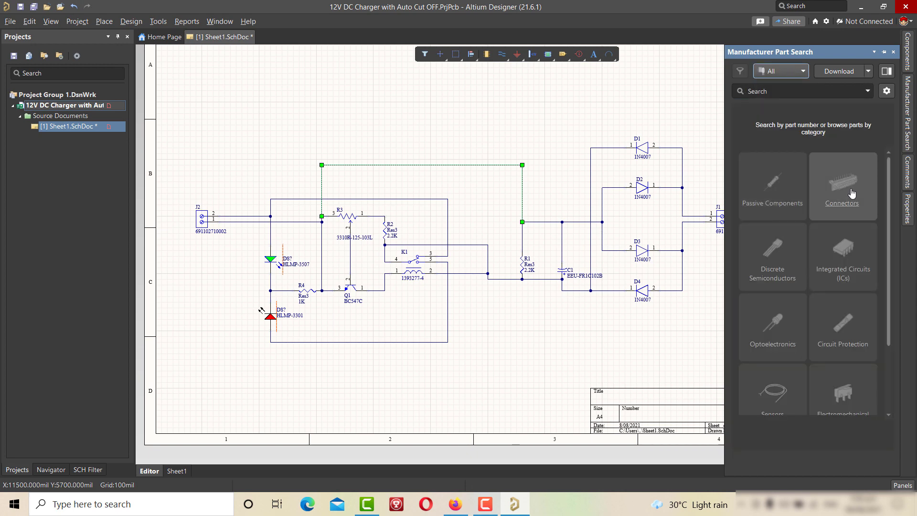
Find the 5-146280-2 connector and place it above the left of the circuit.
{"action": "left_click", "coordinate": [842, 181]}
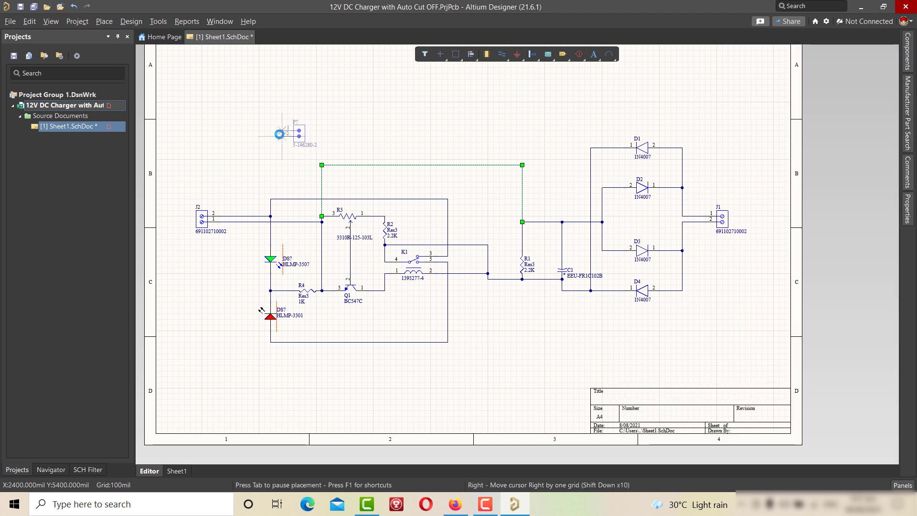
{"action": "left_click_drag", "start_coordinate": [286, 134], "coordinate": [245, 123]}
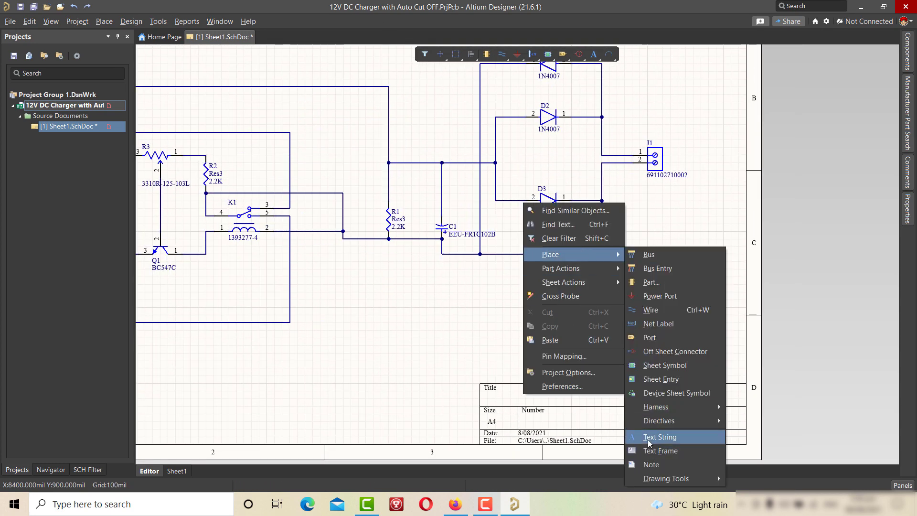
Place a text string in the title block reading the 'Auto Cut OFF Function' title.
{"action": "left_click", "coordinate": [660, 437]}
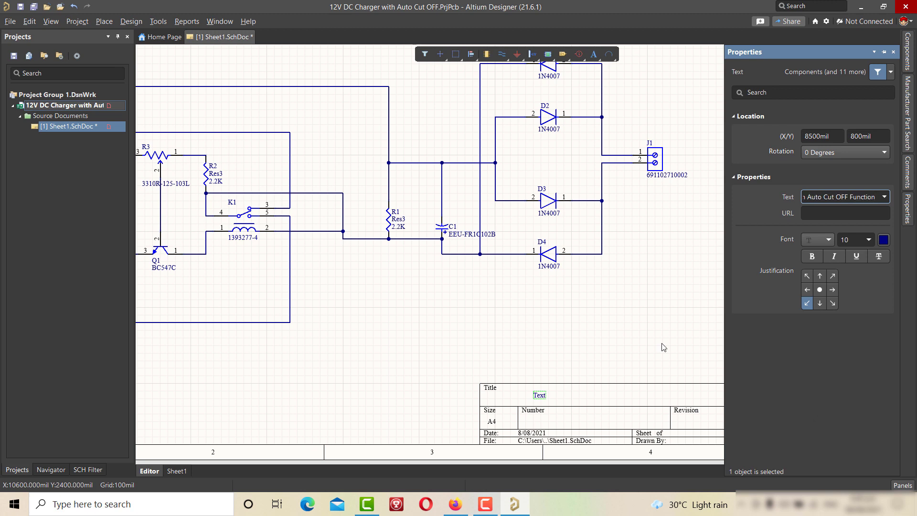
{"action": "left_click", "coordinate": [865, 240]}
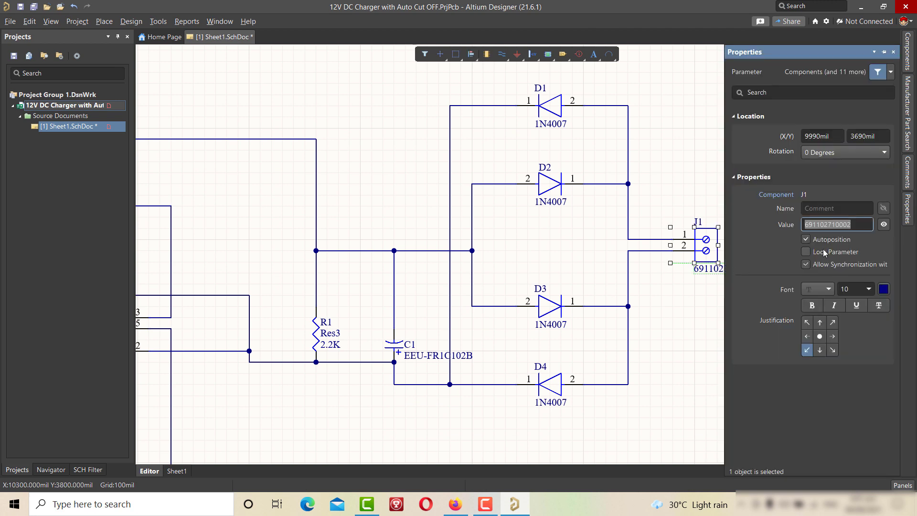
Set component values such as J1 'AC 12V IN', C1 '1000uF 16V' and 'LED 1'.
{"action": "type", "text": "AC 12V IN"}
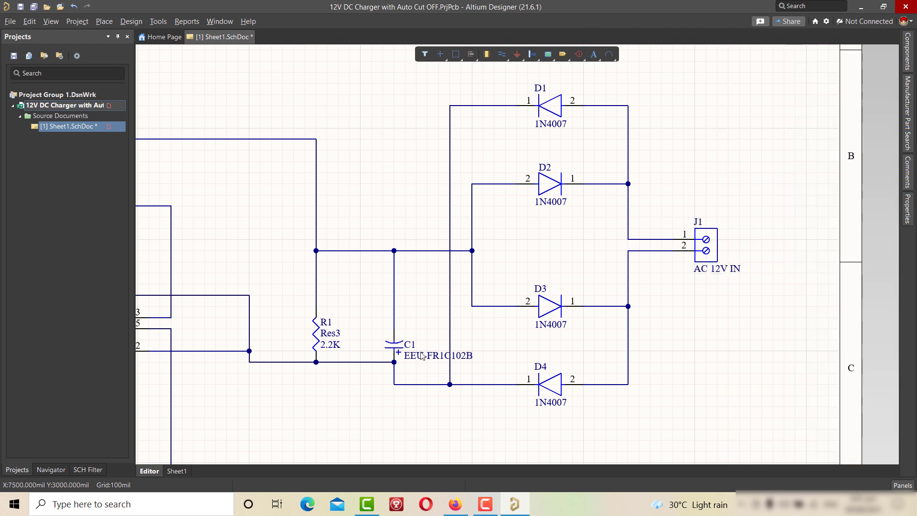
{"action": "left_click", "coordinate": [439, 355]}
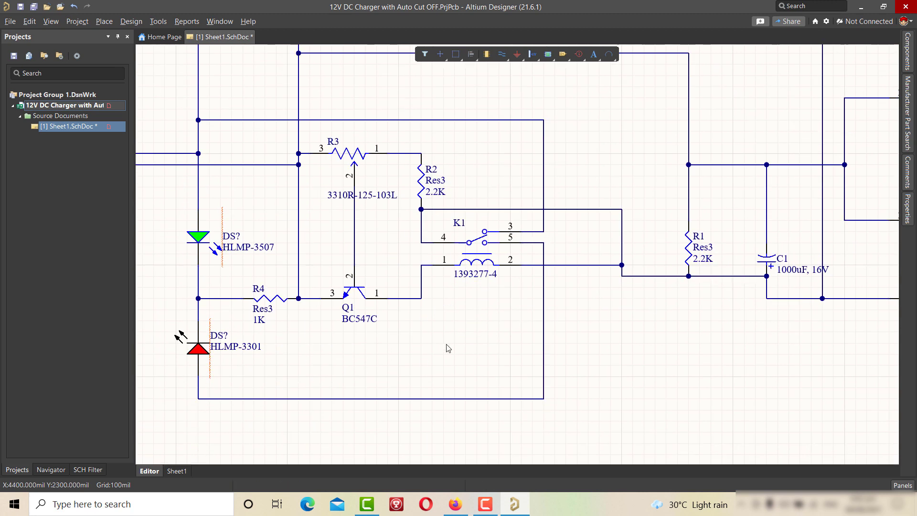
{"action": "mouse_move", "coordinate": [212, 359]}
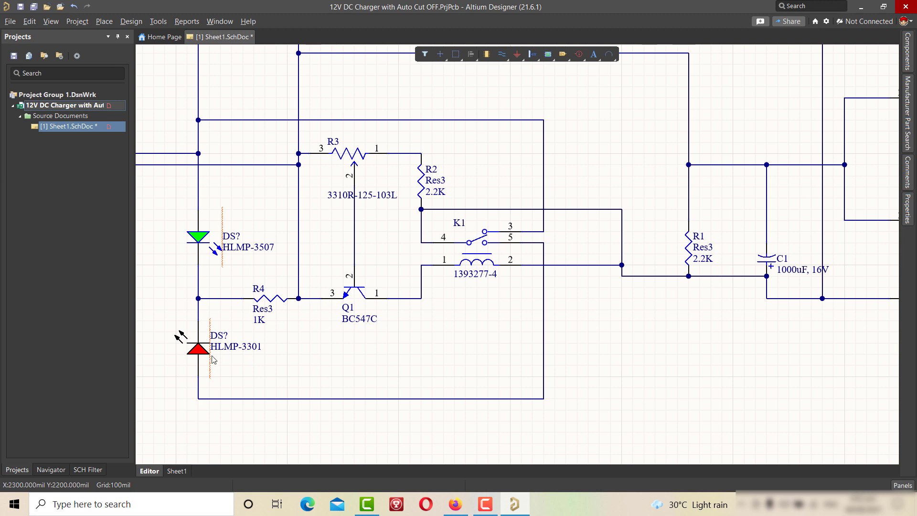
{"action": "type", "text": "LED 1"}
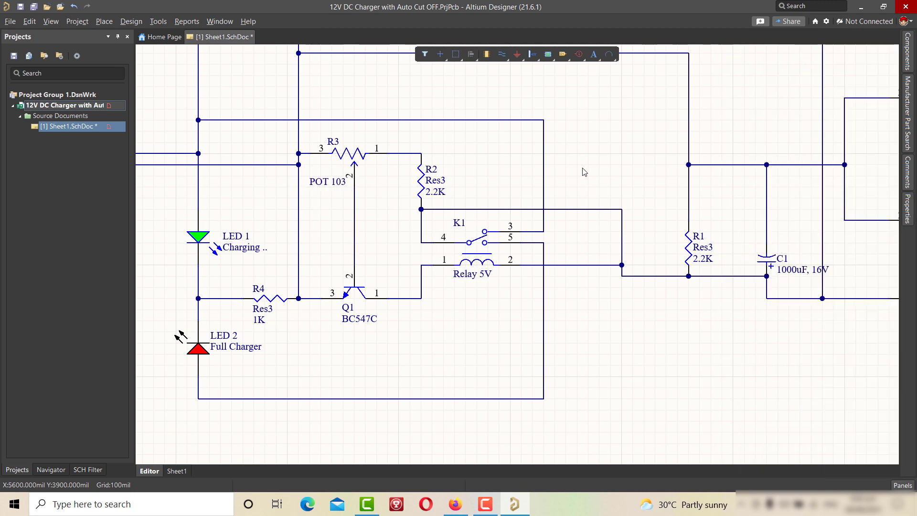
Relabel the top connector, then export only the current sheet with Smart PDF.
{"action": "scroll", "scroll_direction": "down", "scroll_amount": 3}
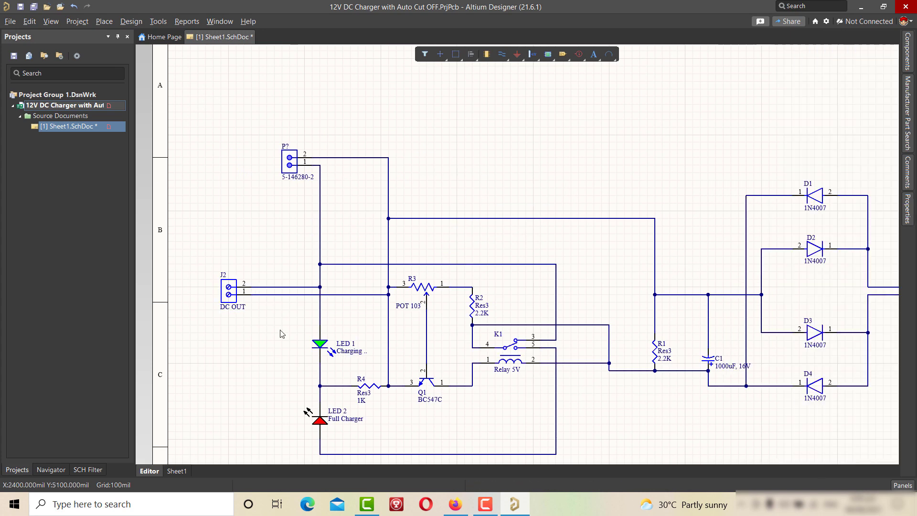
{"action": "left_click", "coordinate": [289, 161]}
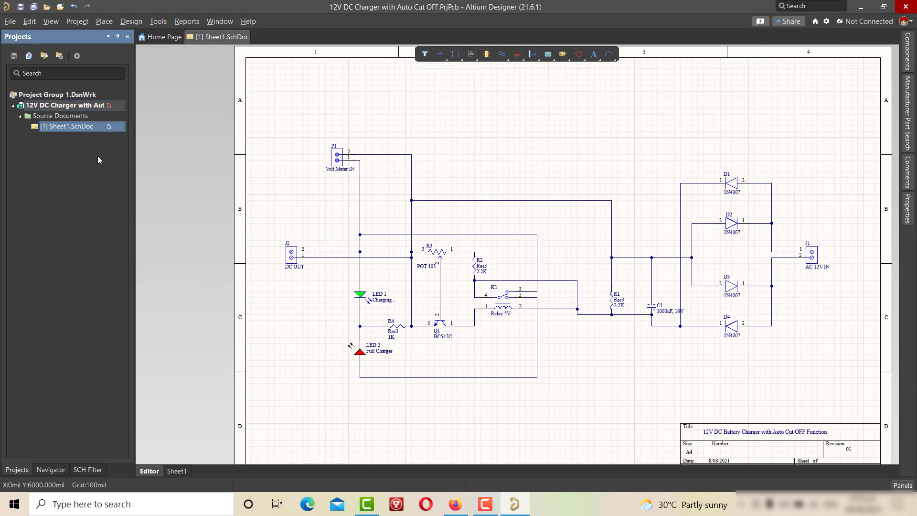
{"action": "left_click", "coordinate": [10, 21]}
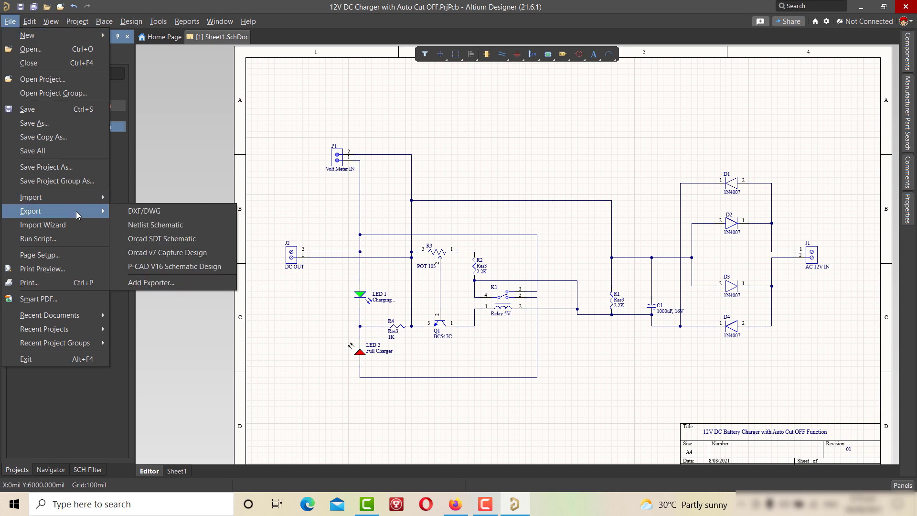
{"action": "left_click", "coordinate": [38, 299]}
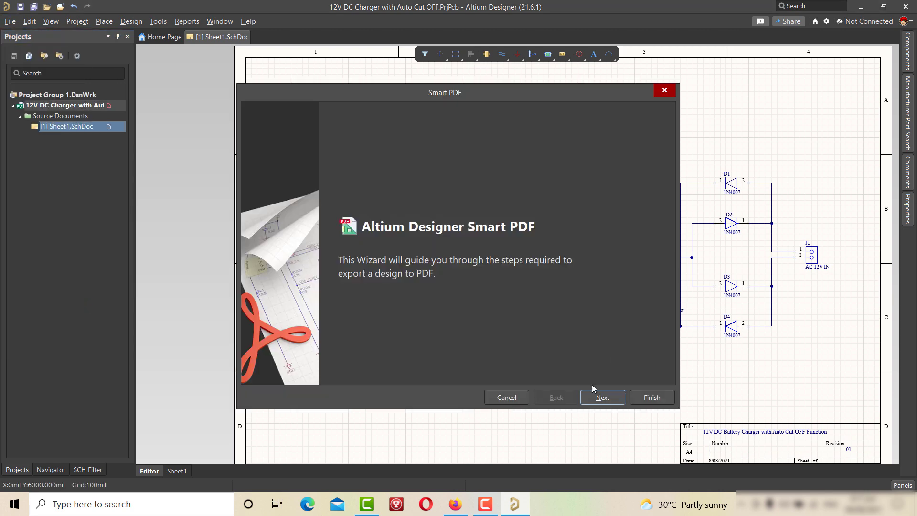
{"action": "left_click", "coordinate": [602, 397]}
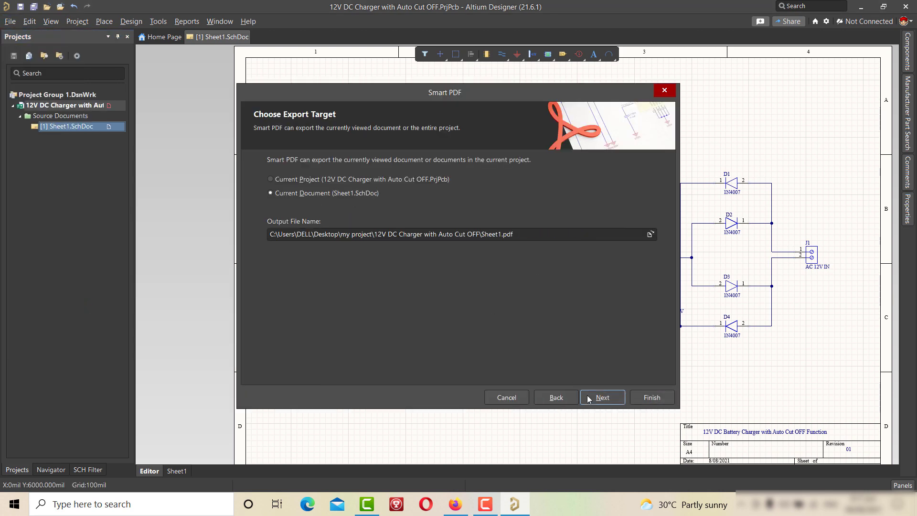
{"action": "left_click", "coordinate": [651, 397]}
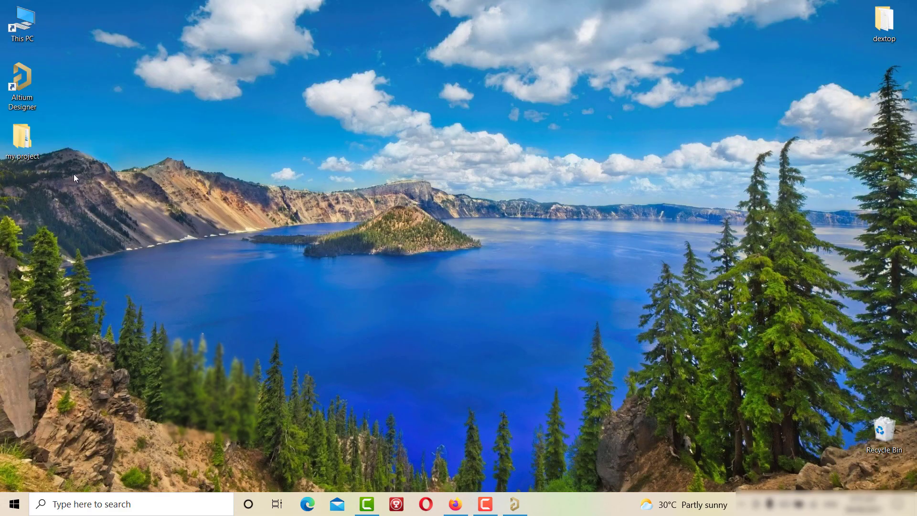
Open Sheet1.pdf from the my project folder in Microsoft Edge.
{"action": "right_click", "coordinate": [298, 194]}
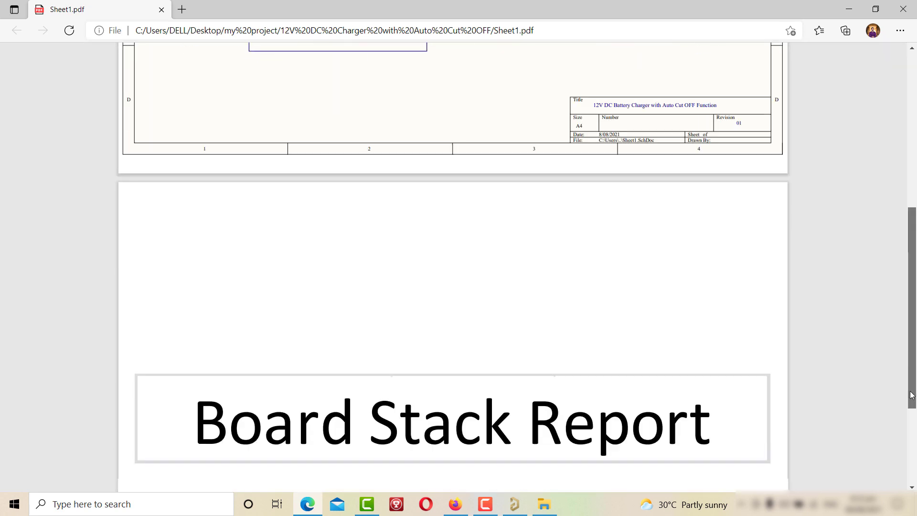
Scroll the PDF to show the full schematic page with the title block.
{"action": "scroll", "scroll_direction": "up", "scroll_amount": 3}
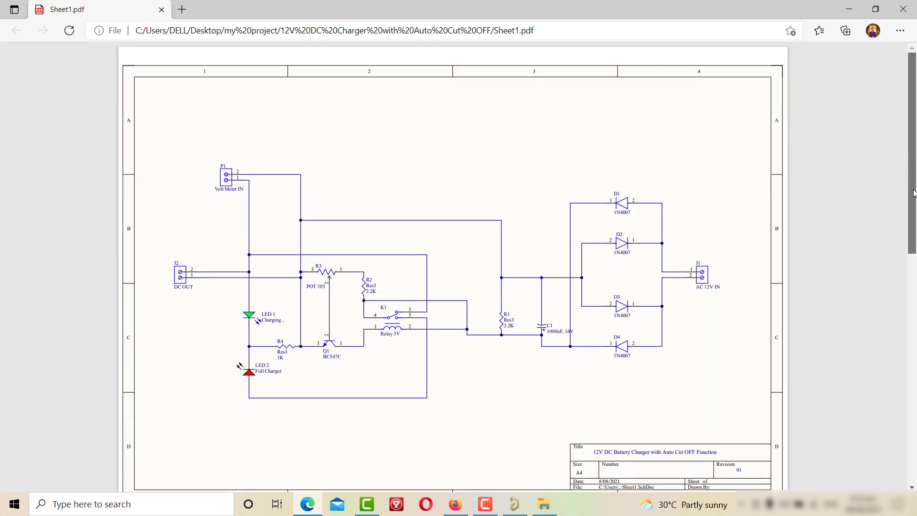
{"action": "scroll", "scroll_direction": "down", "scroll_amount": 3}
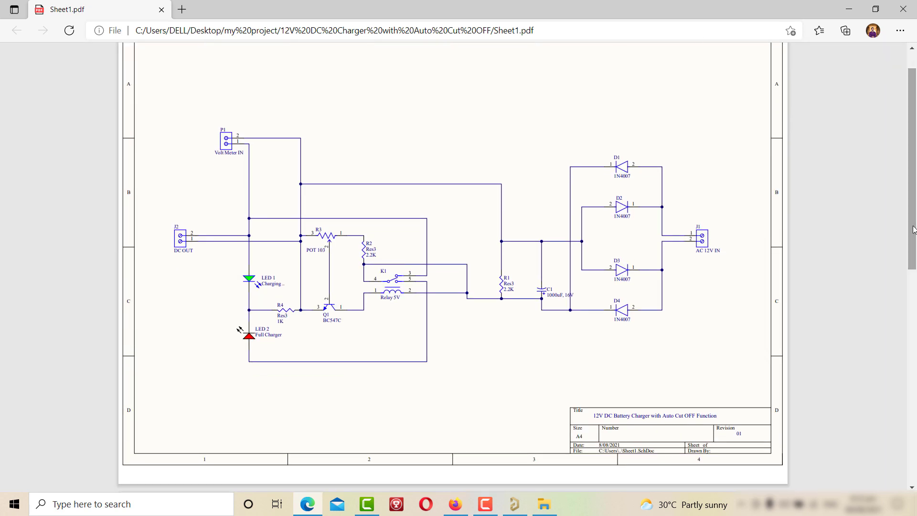